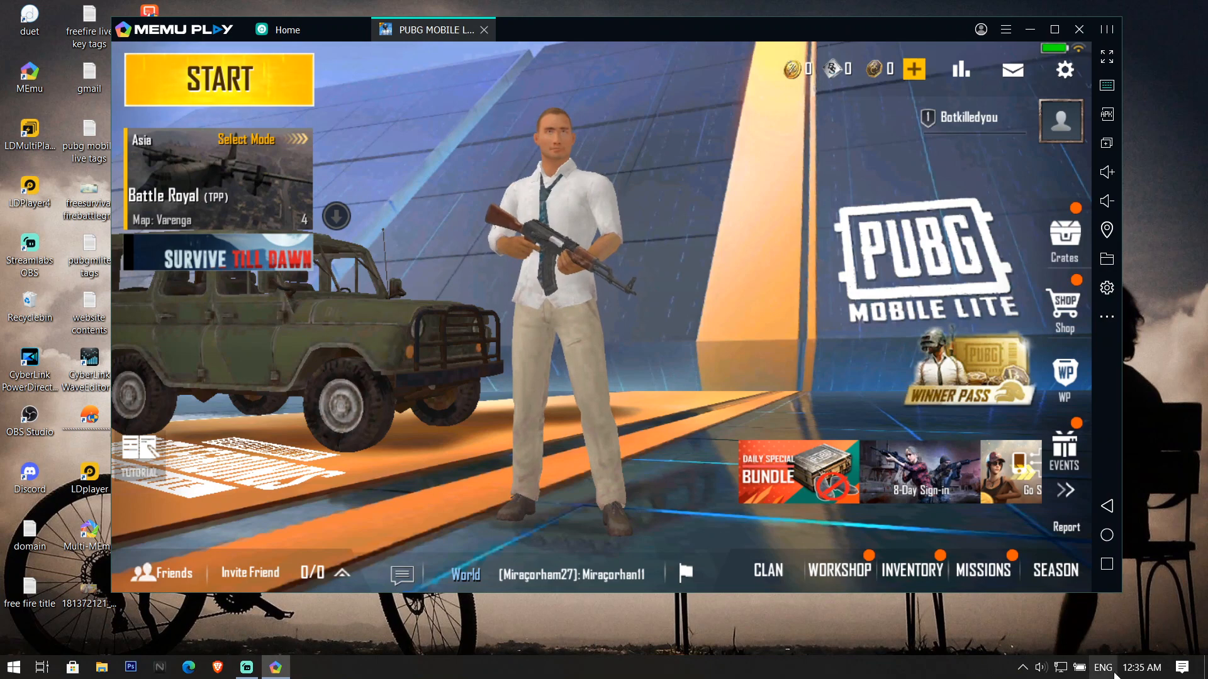
# - Show the About tablet page in Android Settings, reporting model G011A and Android 7.1.2
pyautogui.click(1141, 666)
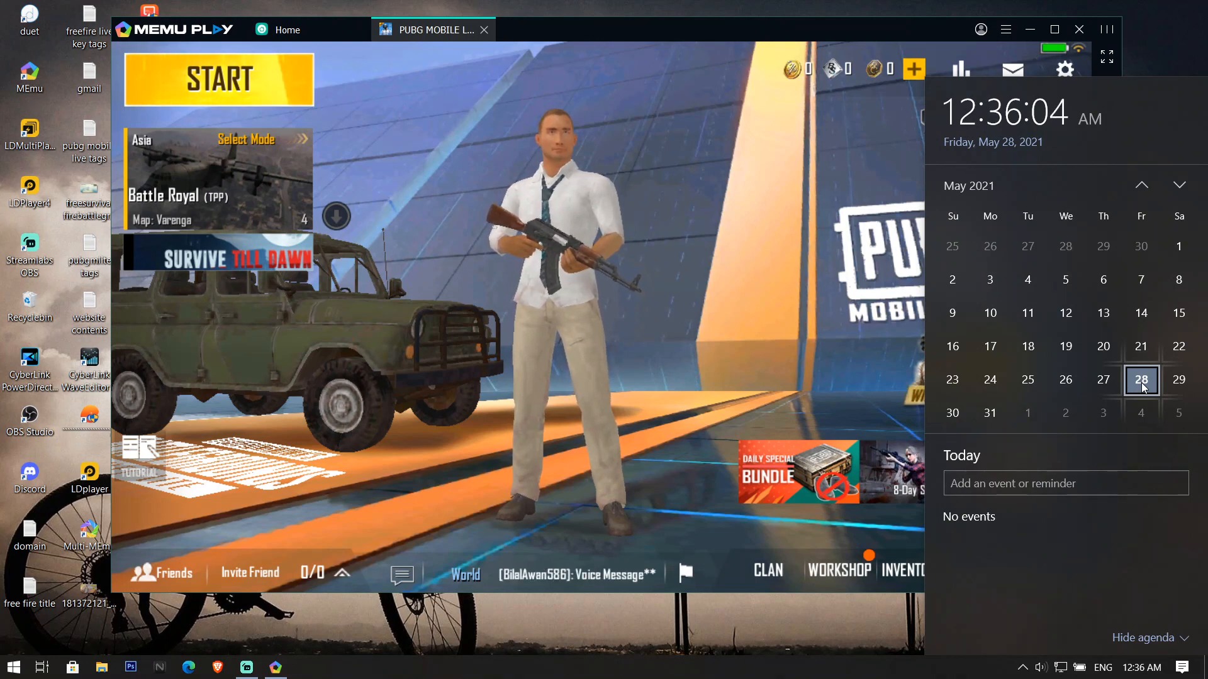
pyautogui.click(632, 341)
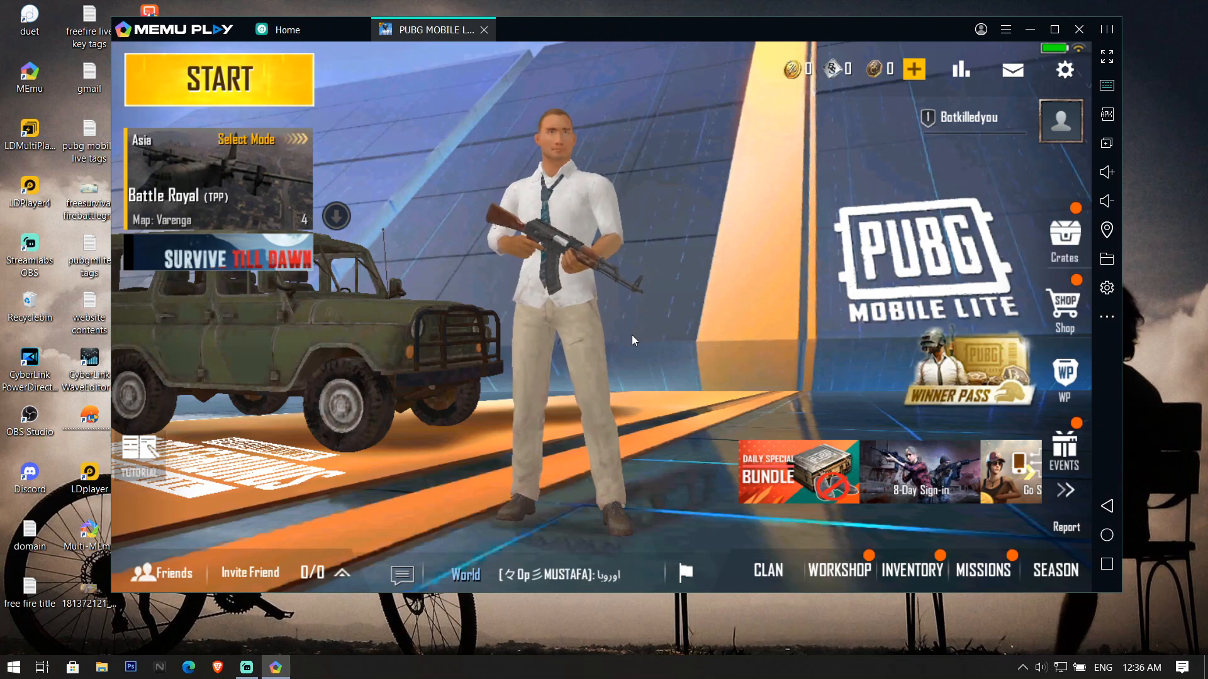
pyautogui.moveTo(758, 151)
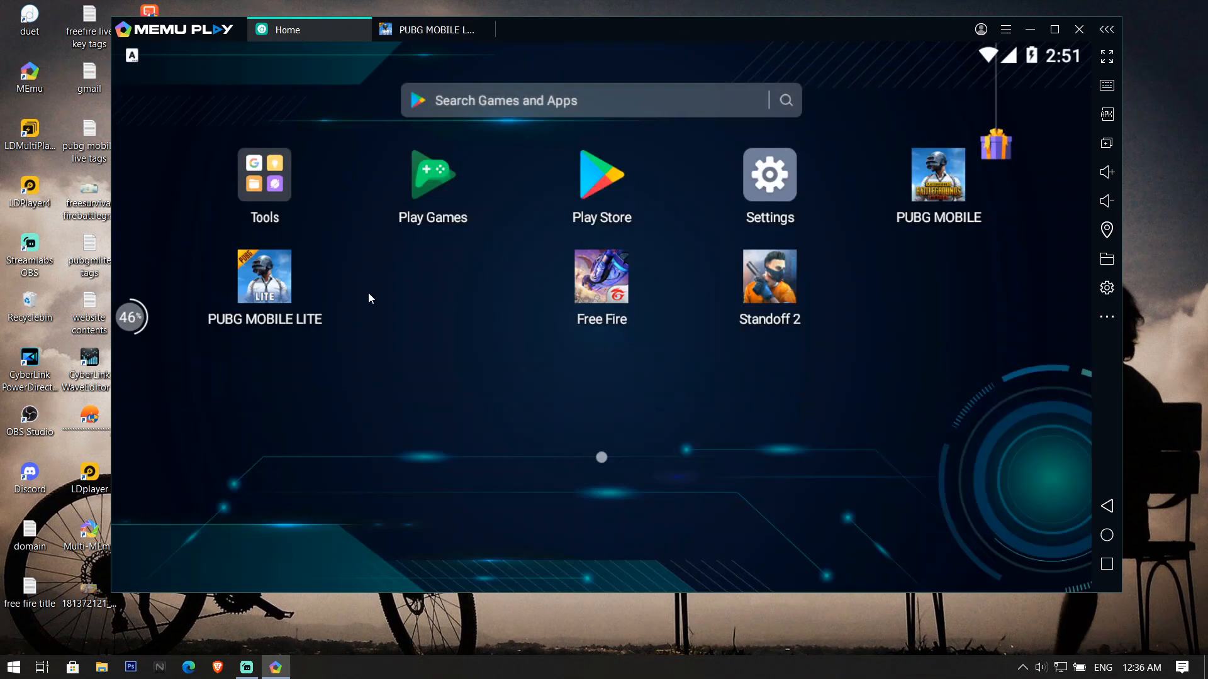
pyautogui.moveTo(780, 222)
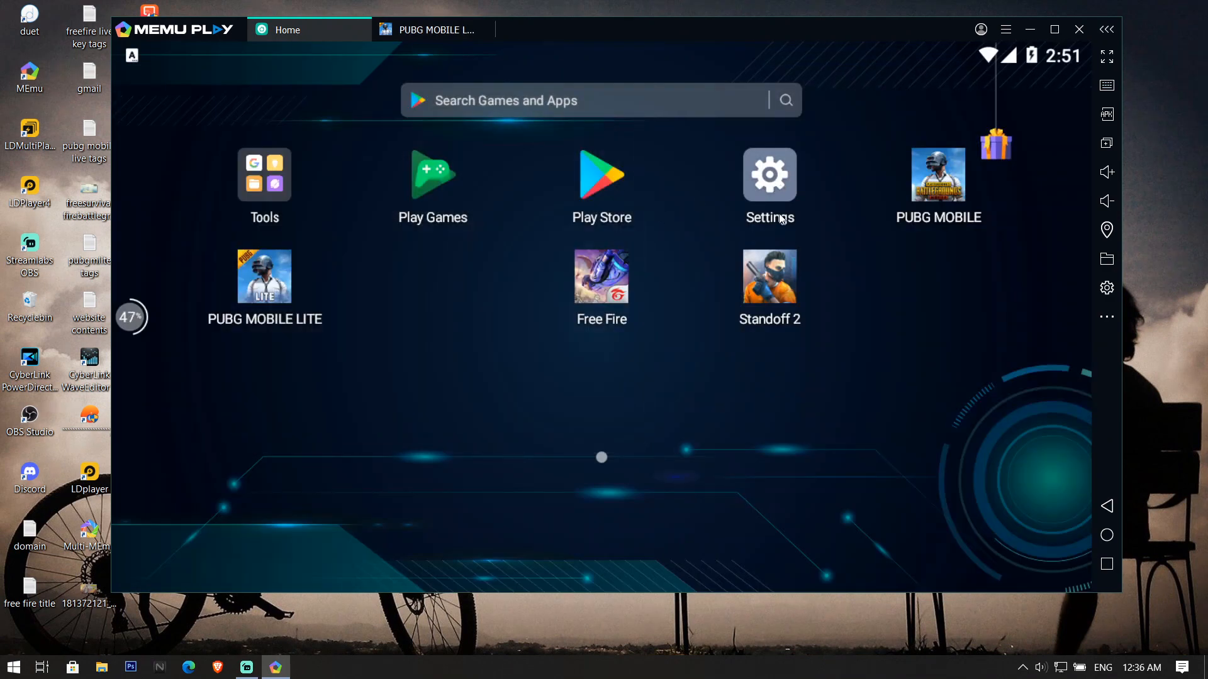
pyautogui.click(769, 173)
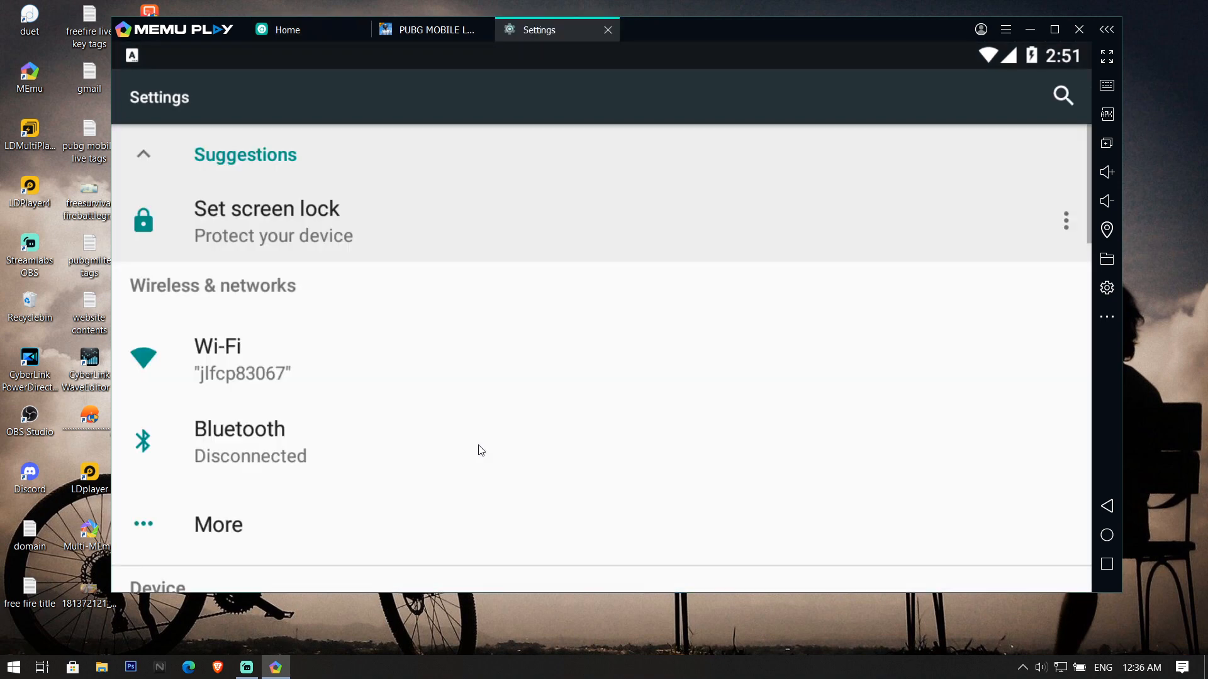
pyautogui.scroll(-3)
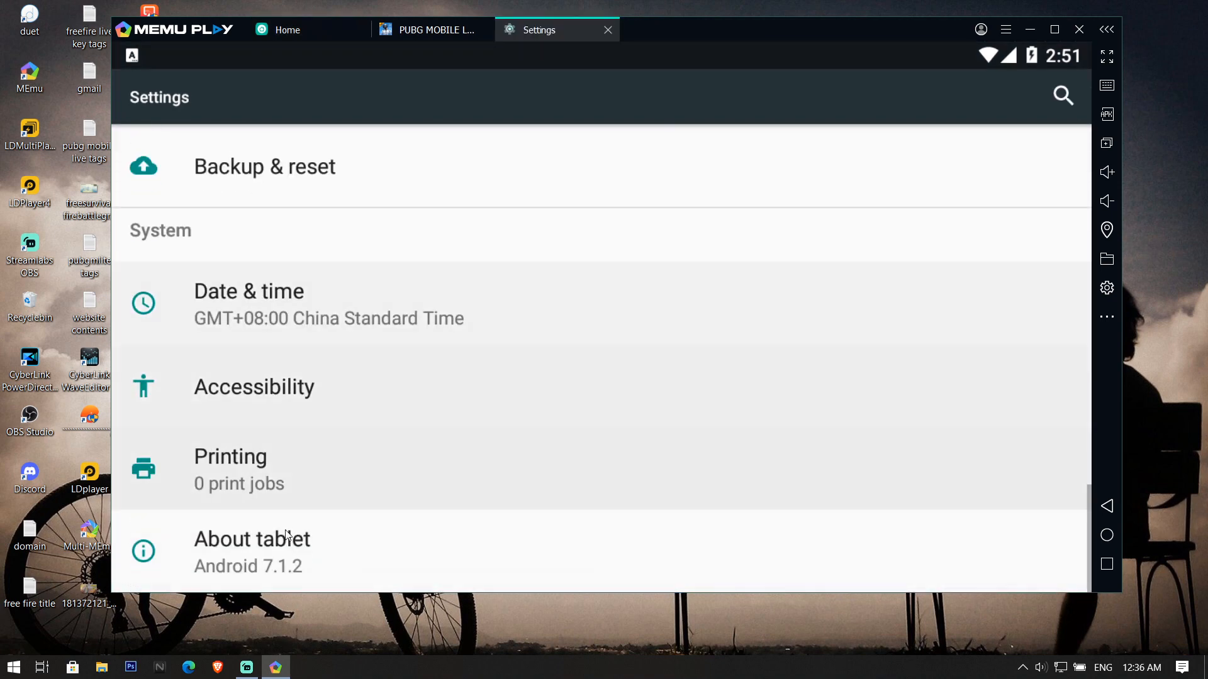
pyautogui.click(252, 538)
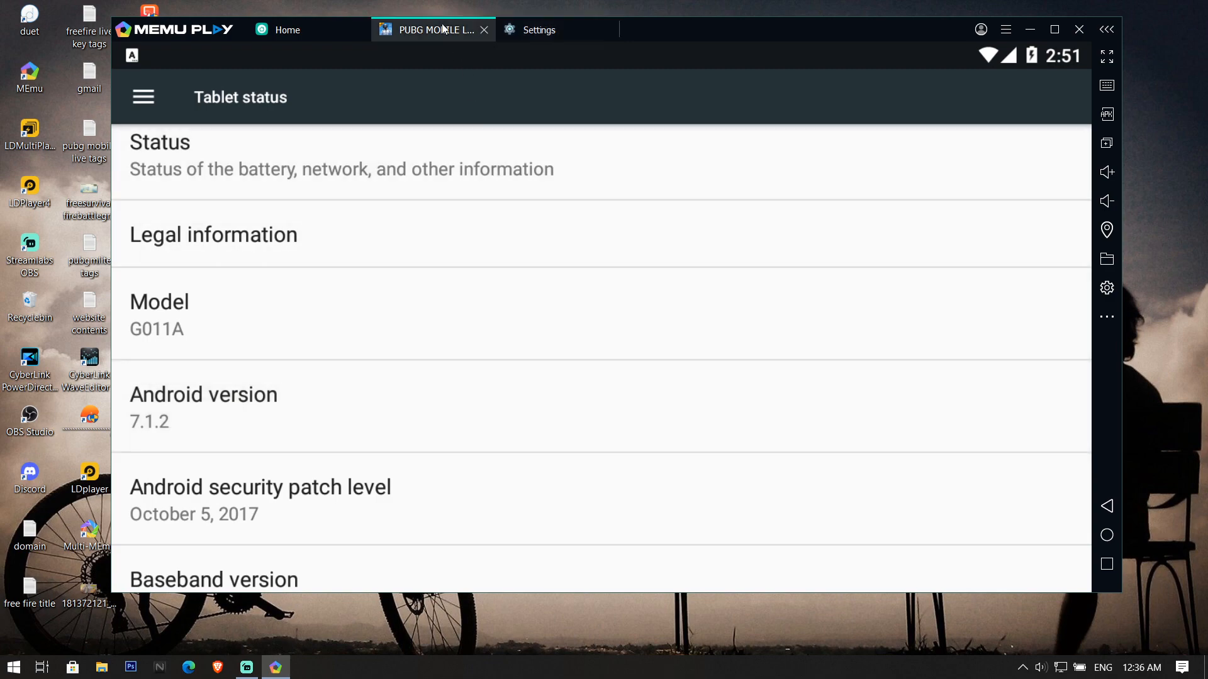
# - Close the running PUBG Mobile Lite game, returning MEmu to the Android home screen
pyautogui.click(432, 29)
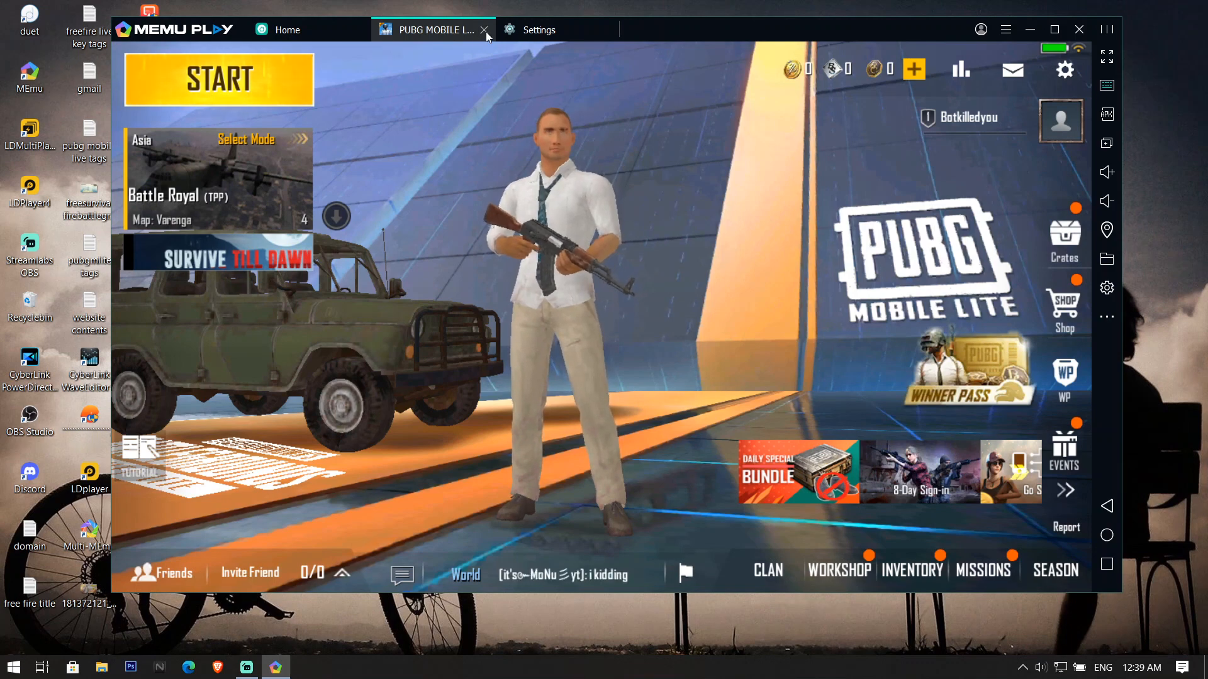
pyautogui.click(484, 30)
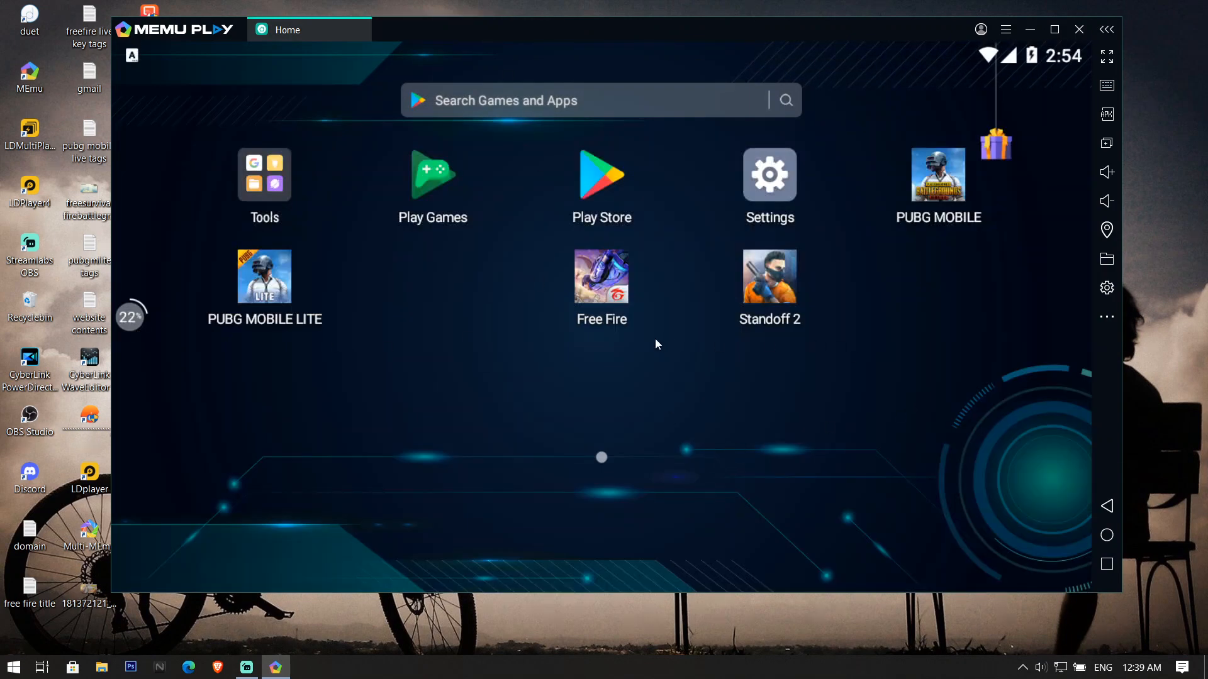